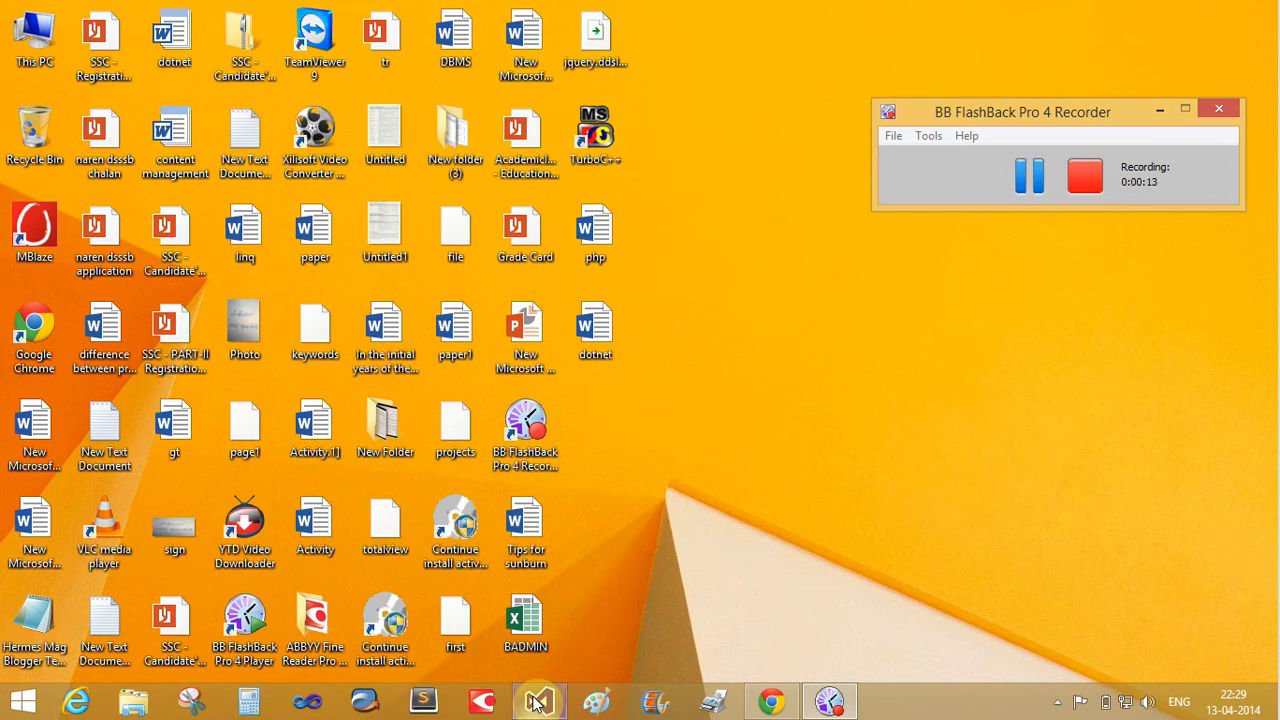
- Bring Visual Studio forward and show its Start Page
click(532, 696)
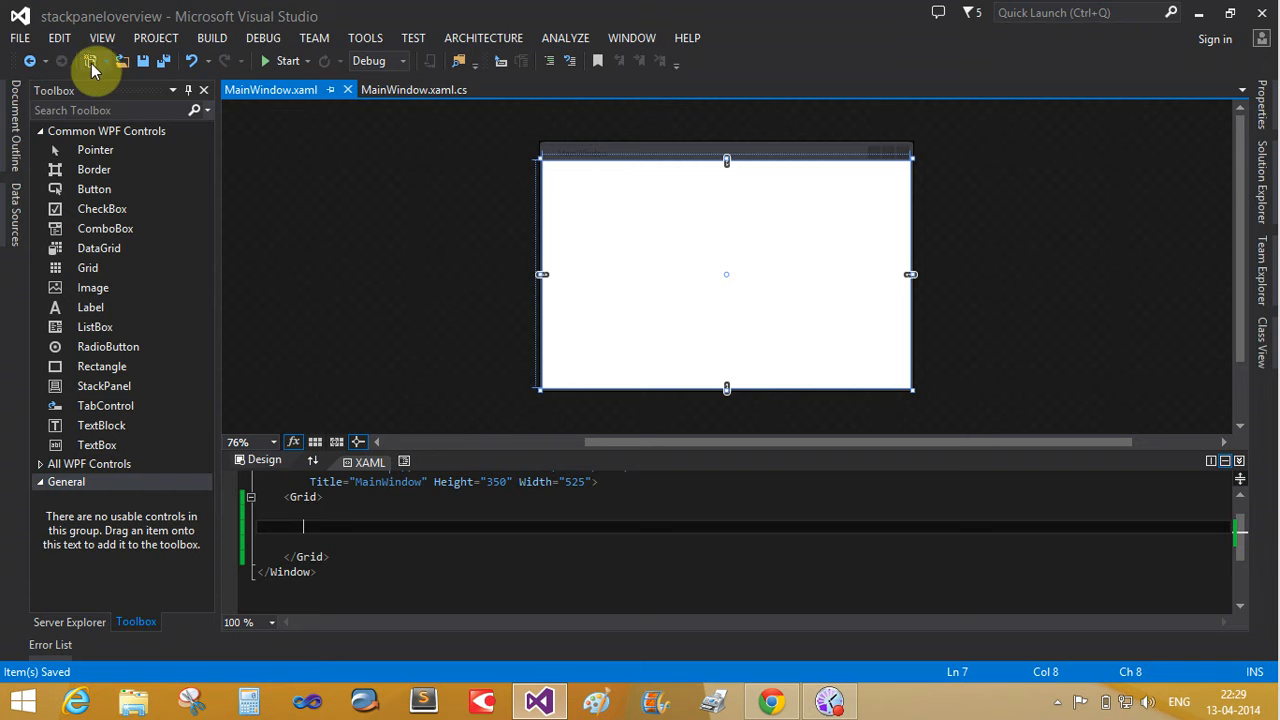
click(116, 36)
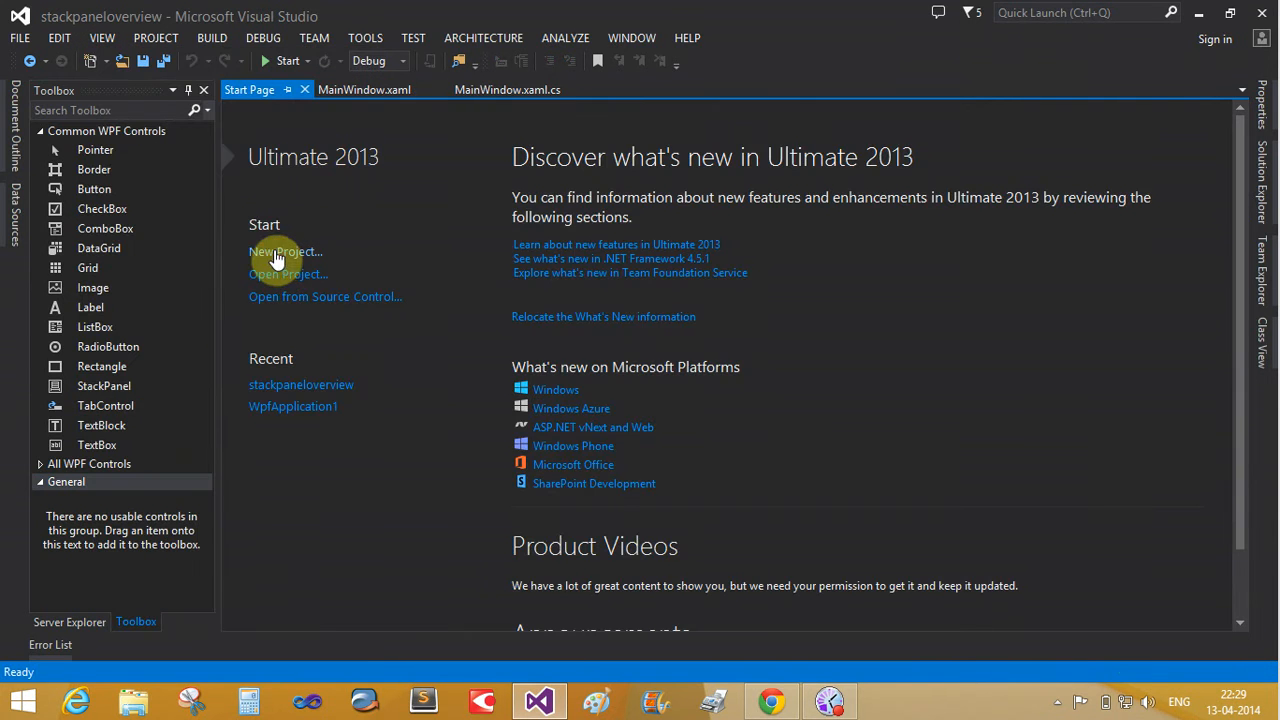
- Start a New Project from the Start Page
click(284, 252)
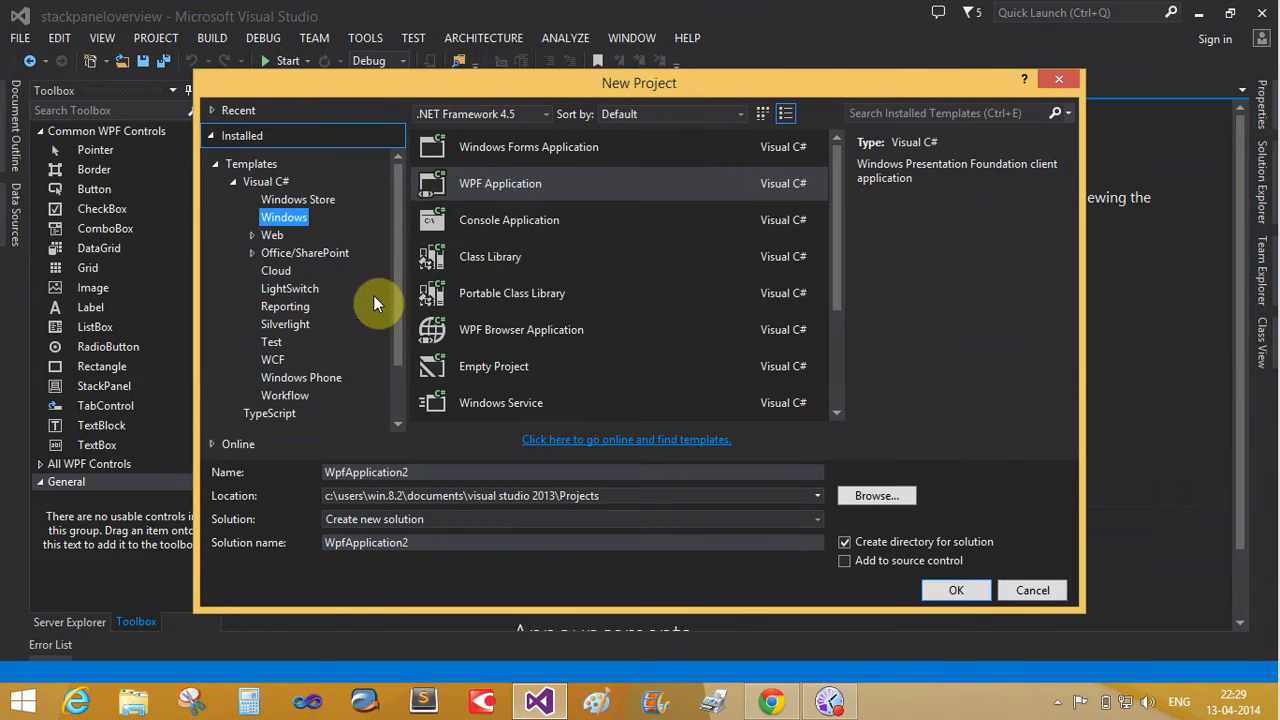
mouse_move(470, 196)
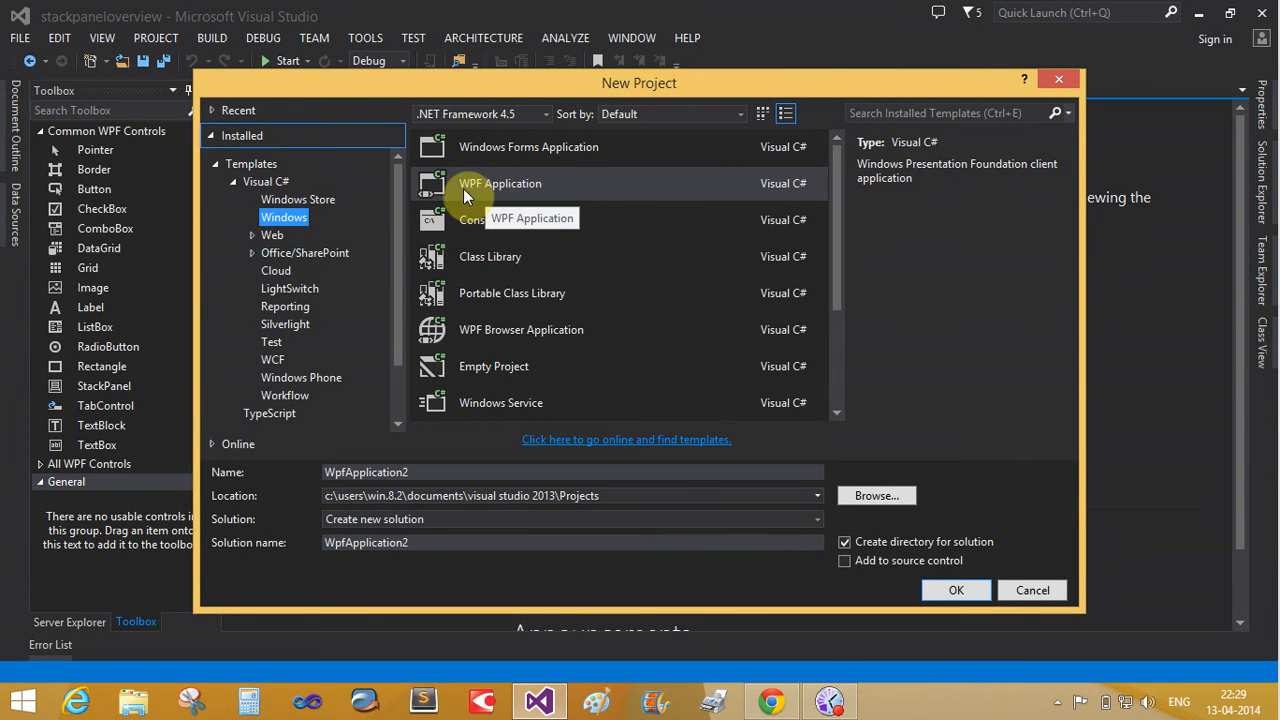
mouse_move(490, 198)
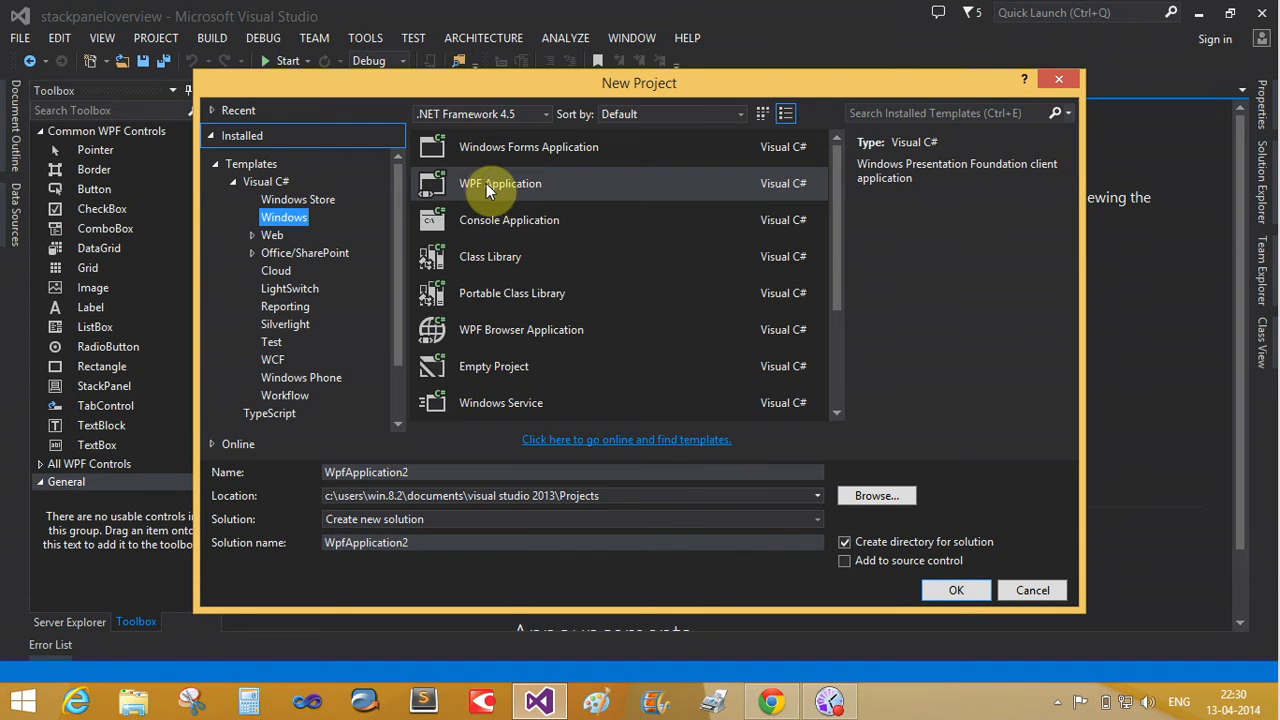
mouse_move(472, 192)
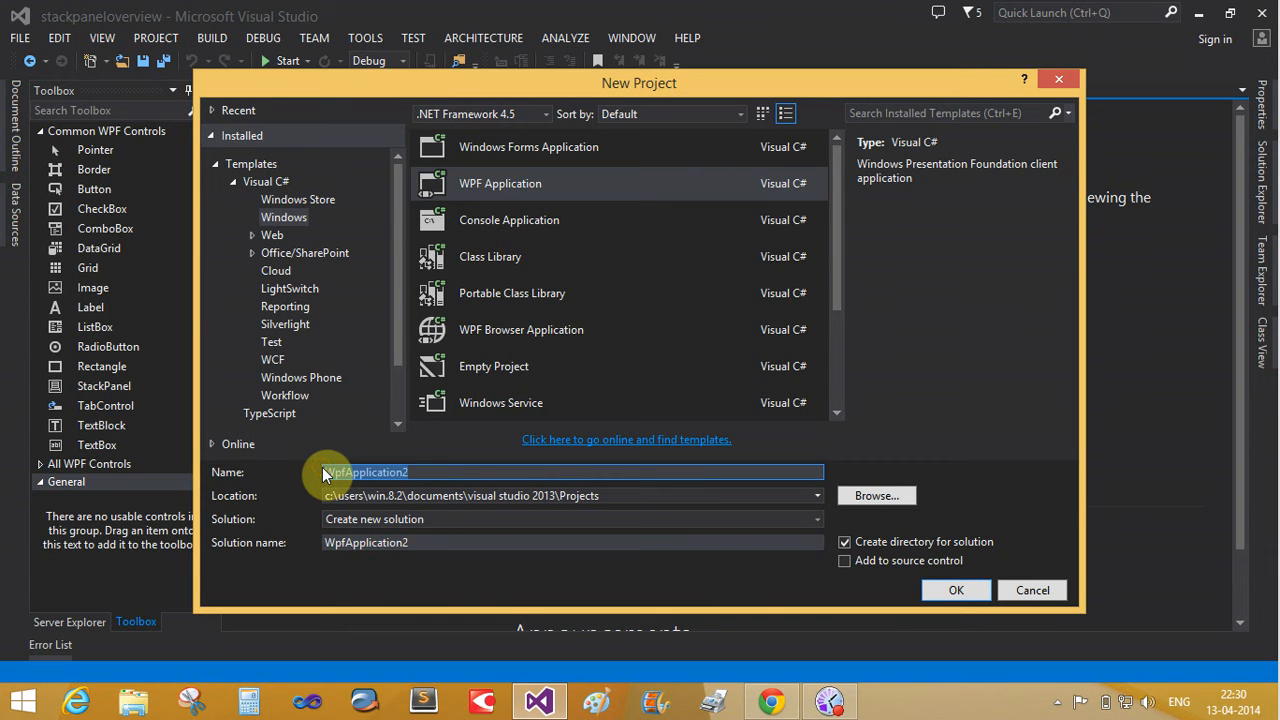
- Name the project 'gettingstarted', trimming the extra word and space, and create it
text(h)
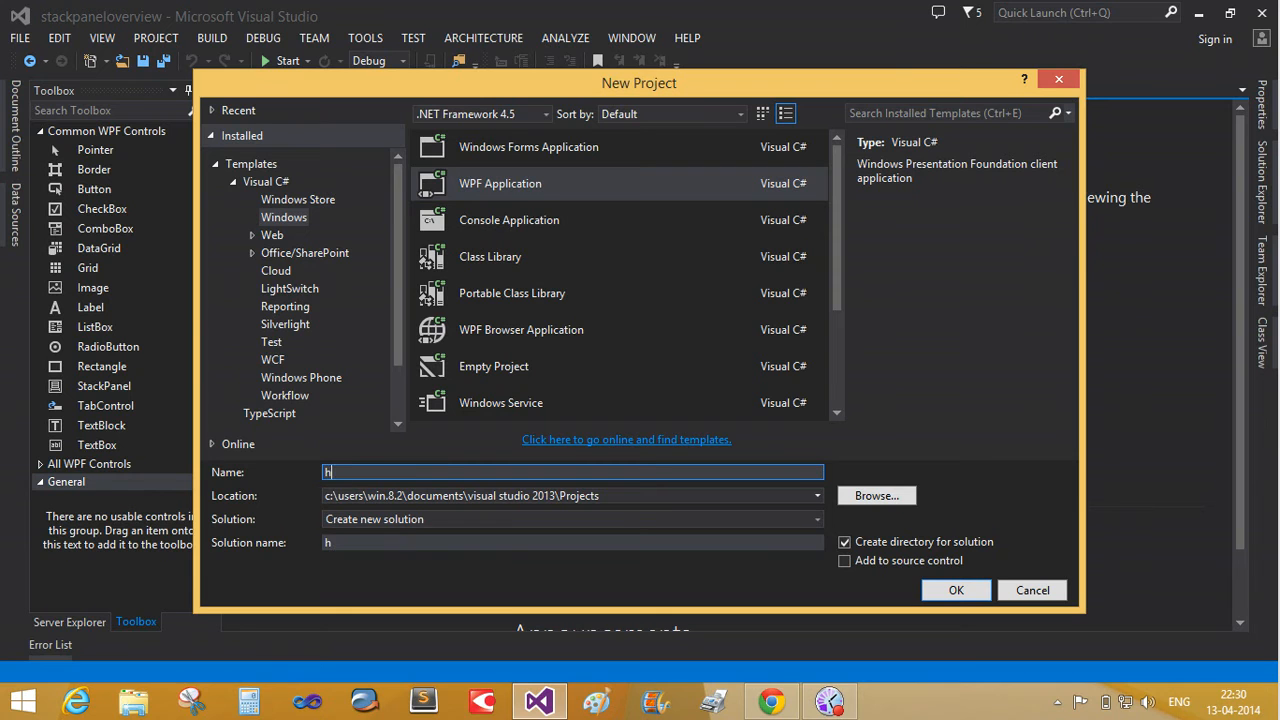
text(e)
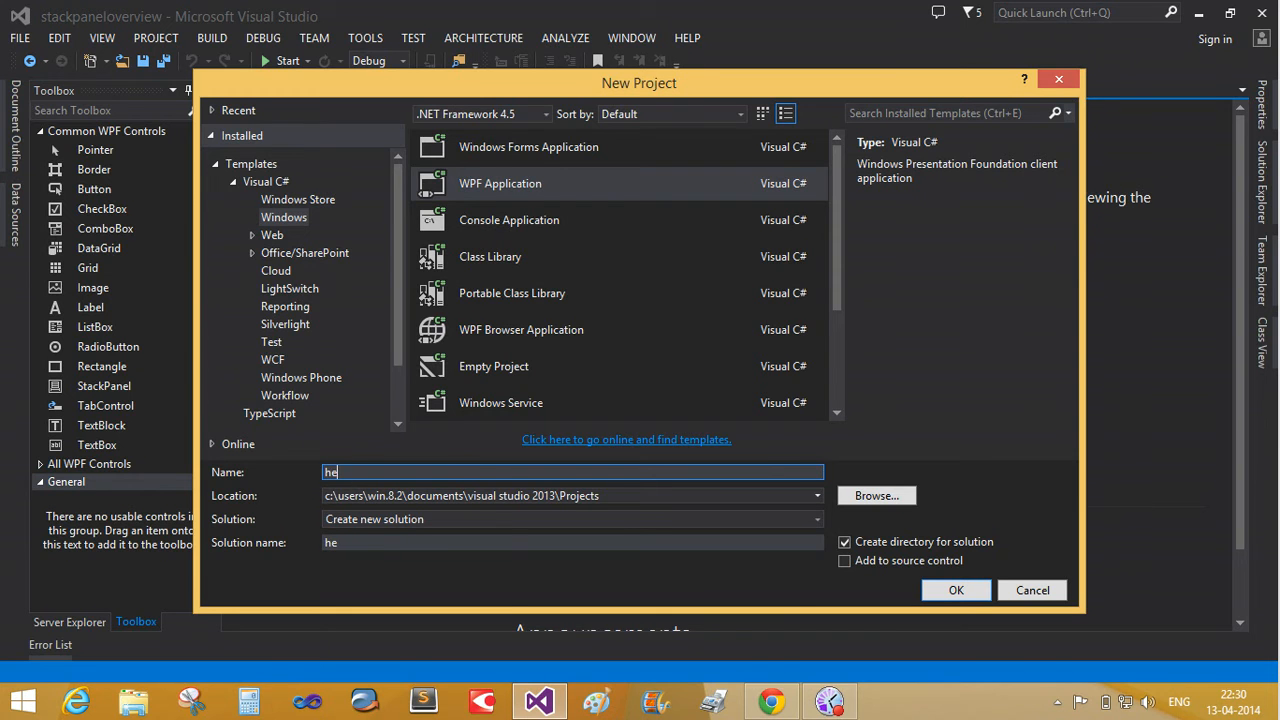
text(gettin)
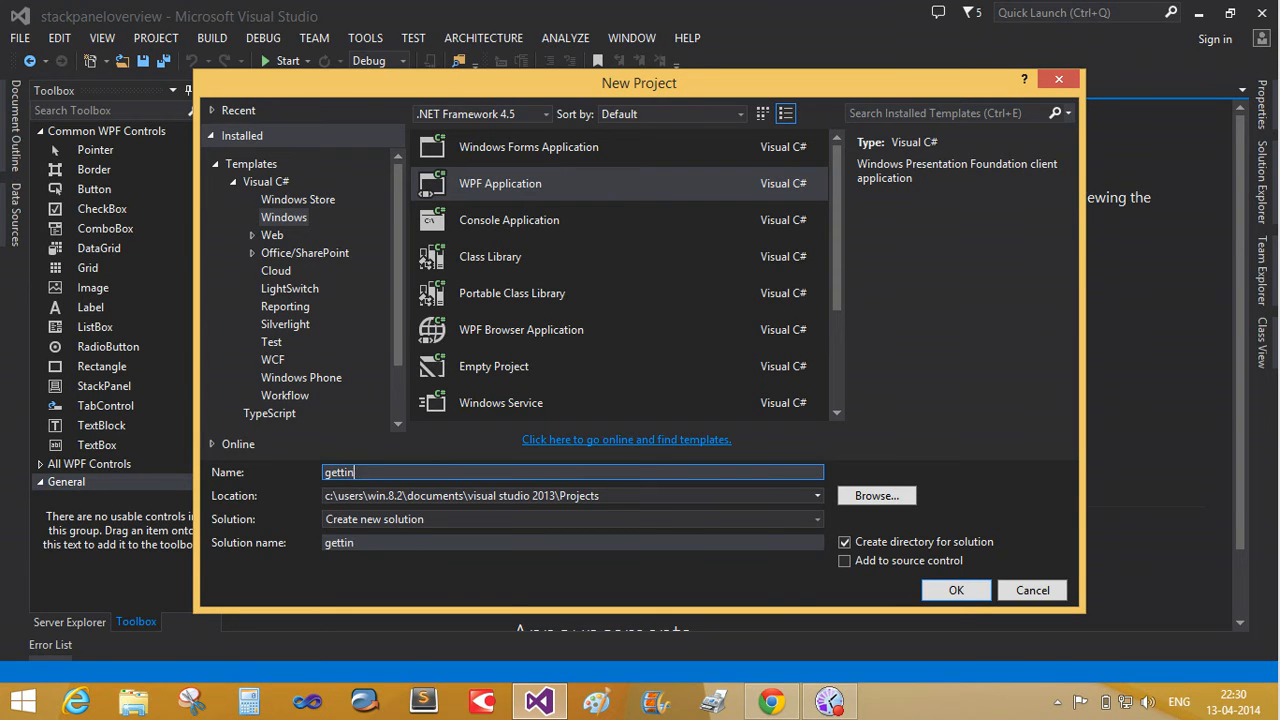
text(g started with)
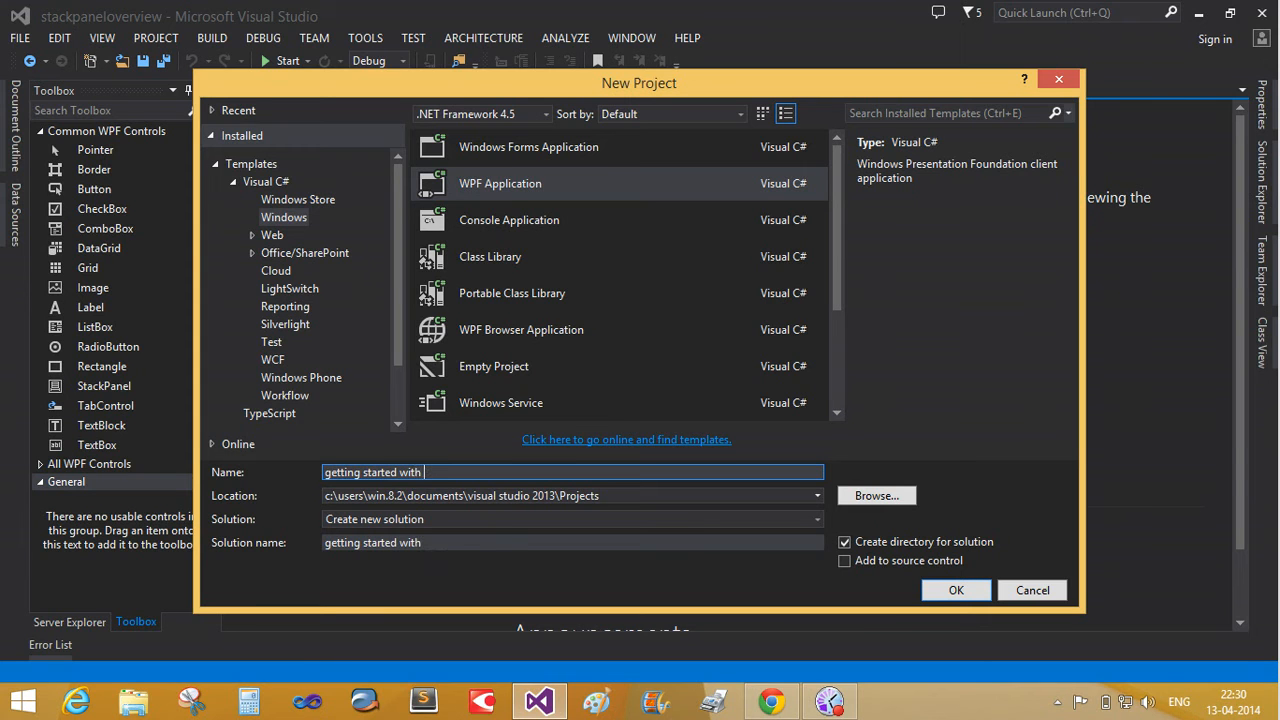
key(BackSpace)
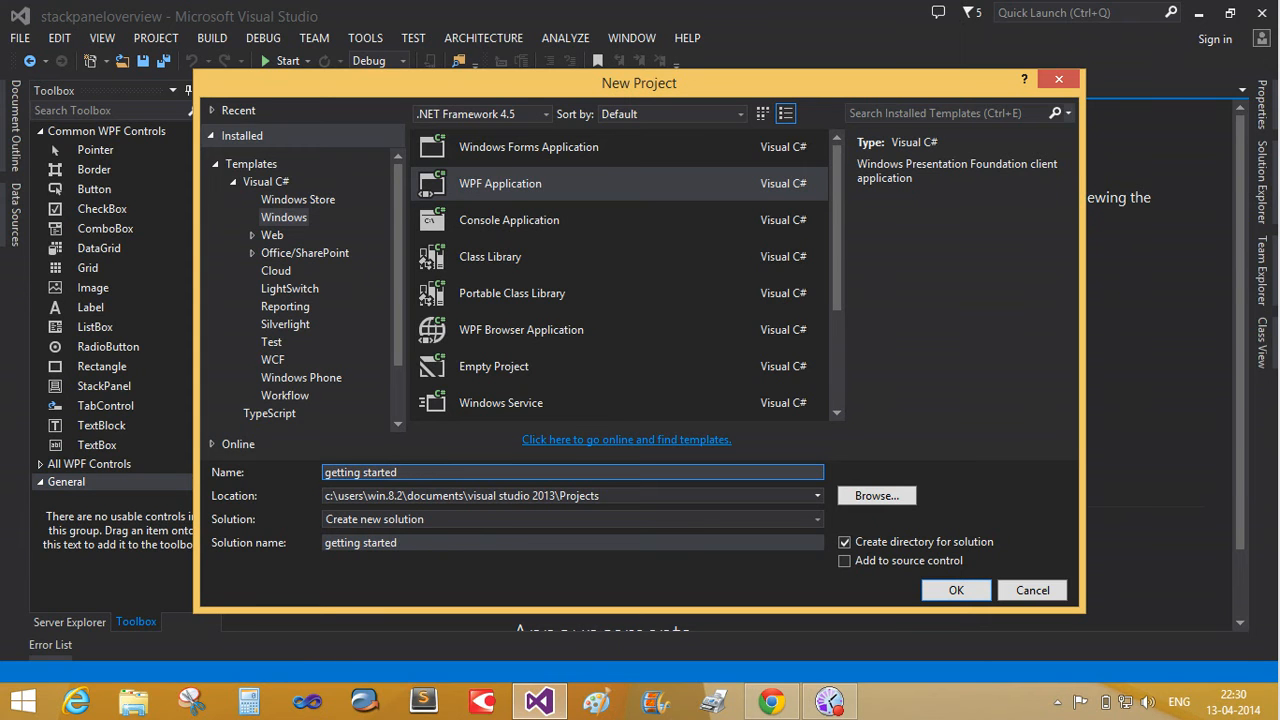
key(Backspace)
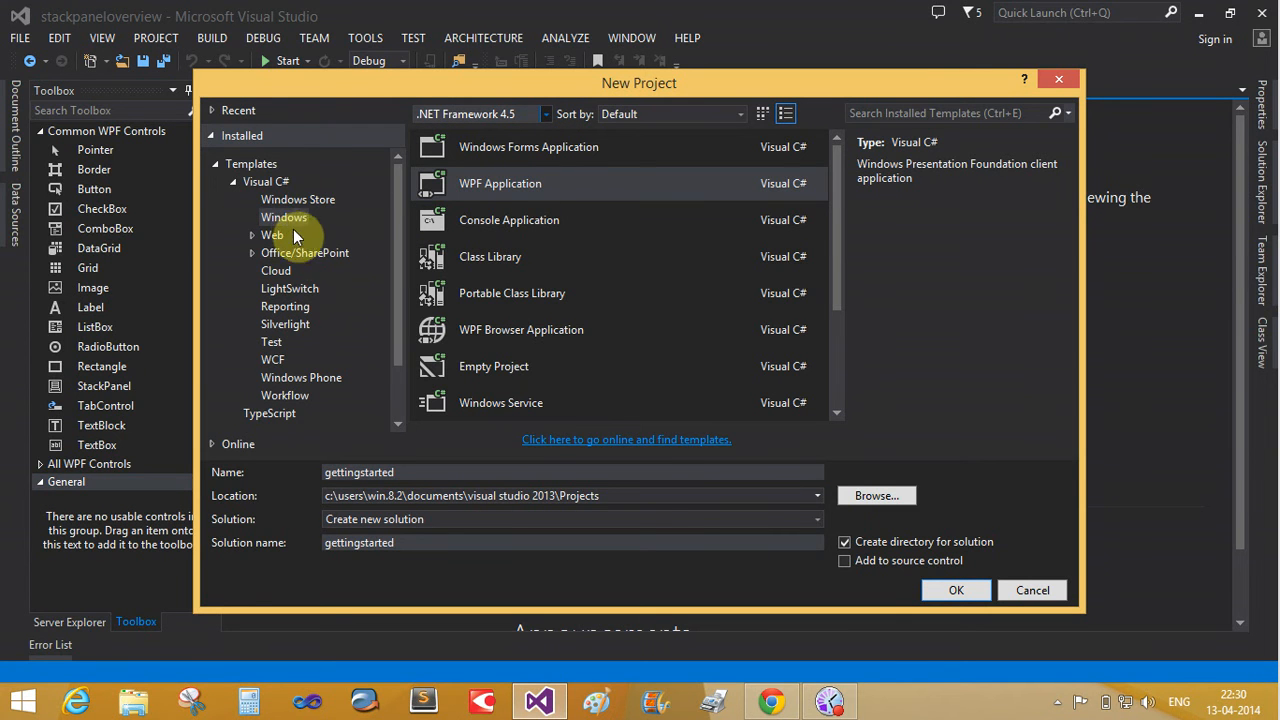
mouse_move(710, 378)
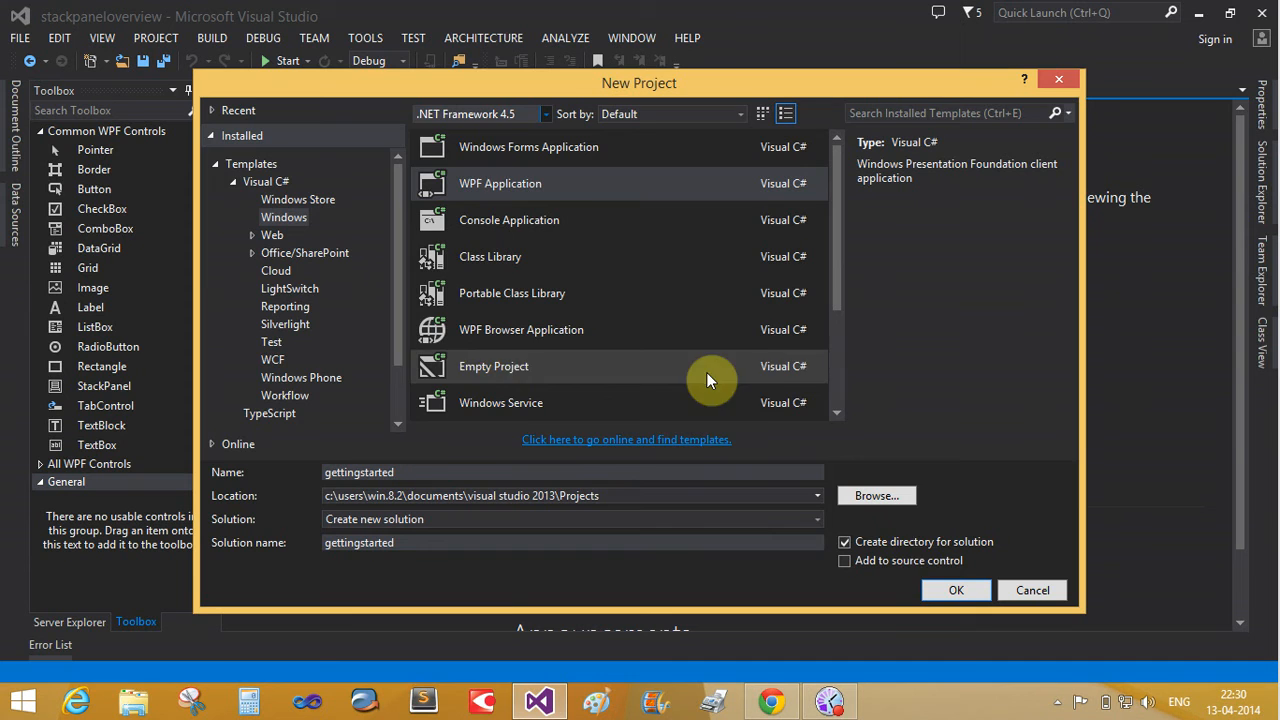
click(956, 590)
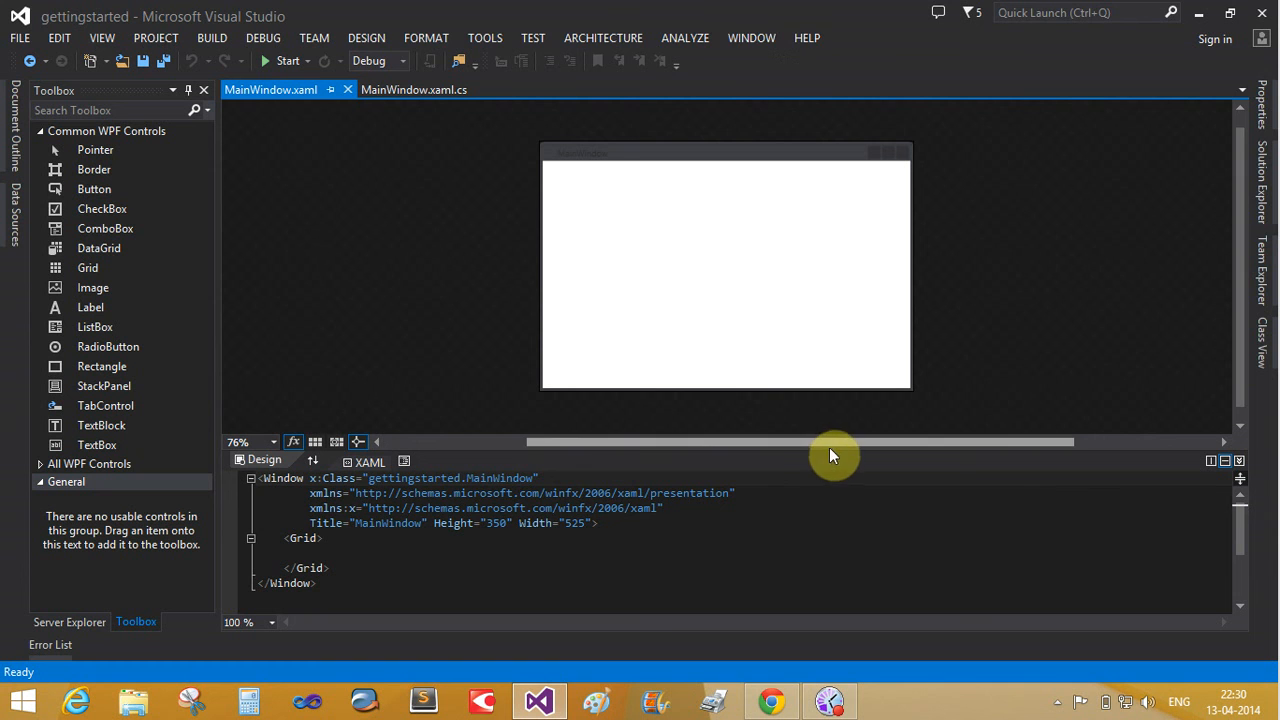
mouse_move(832, 460)
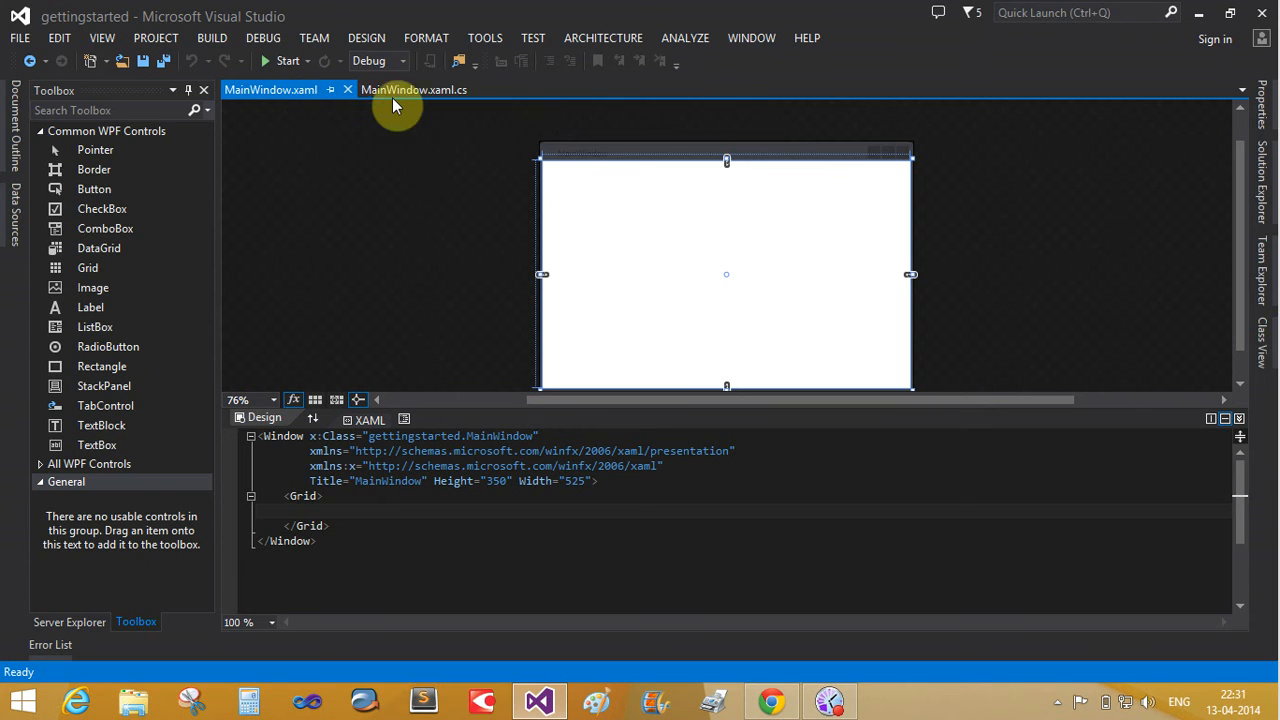
mouse_move(398, 104)
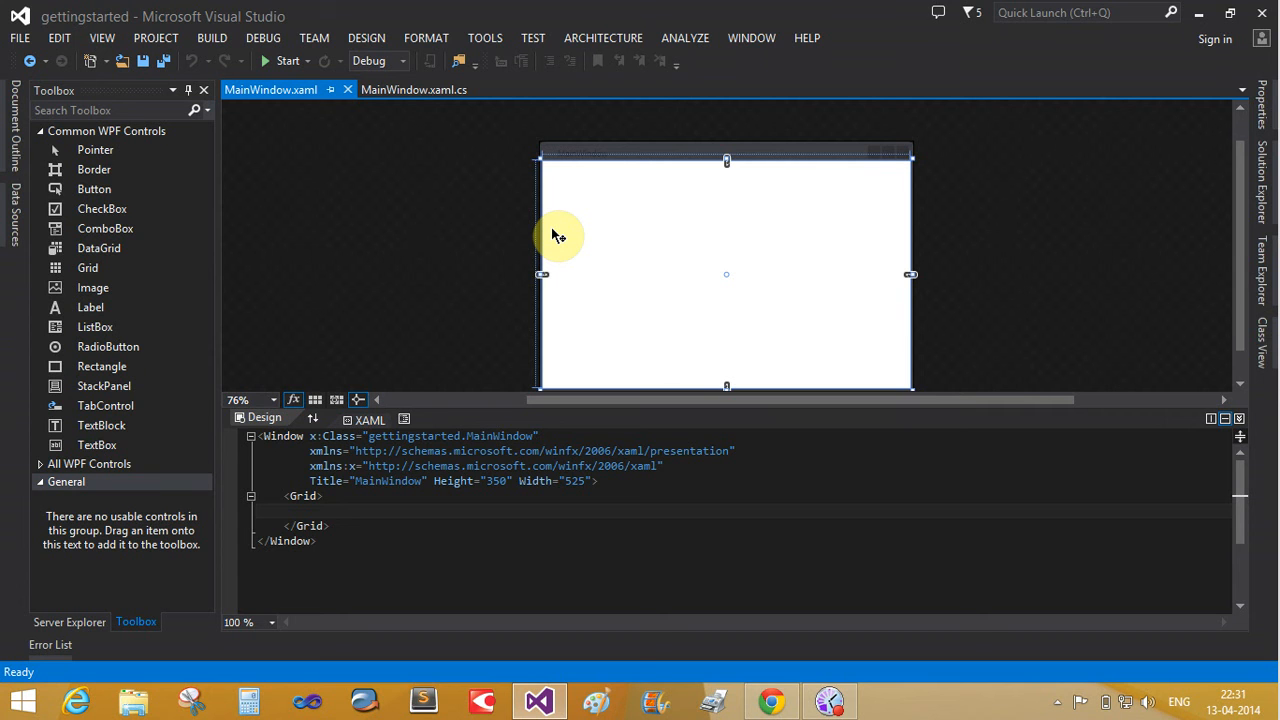
- Add a TextBlock with Text="Hello World!" inside the Grid of MainWindow.xaml
click(424, 512)
text(<)
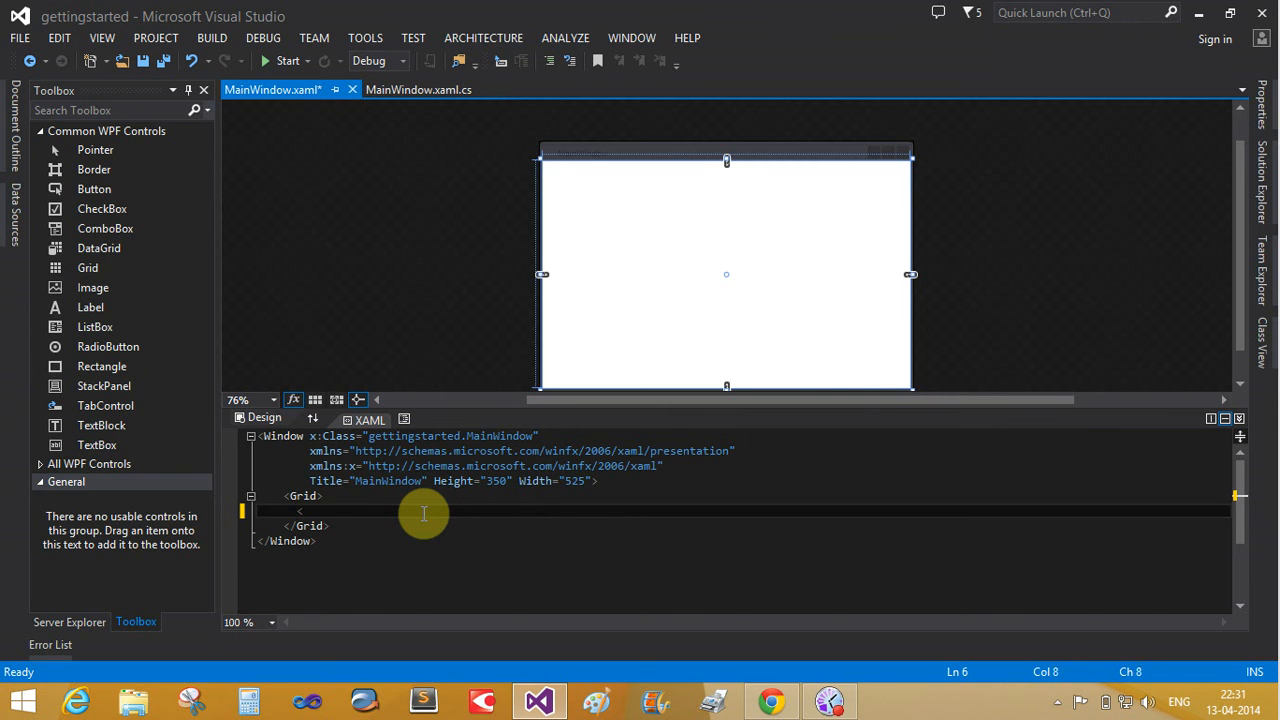
text(text)
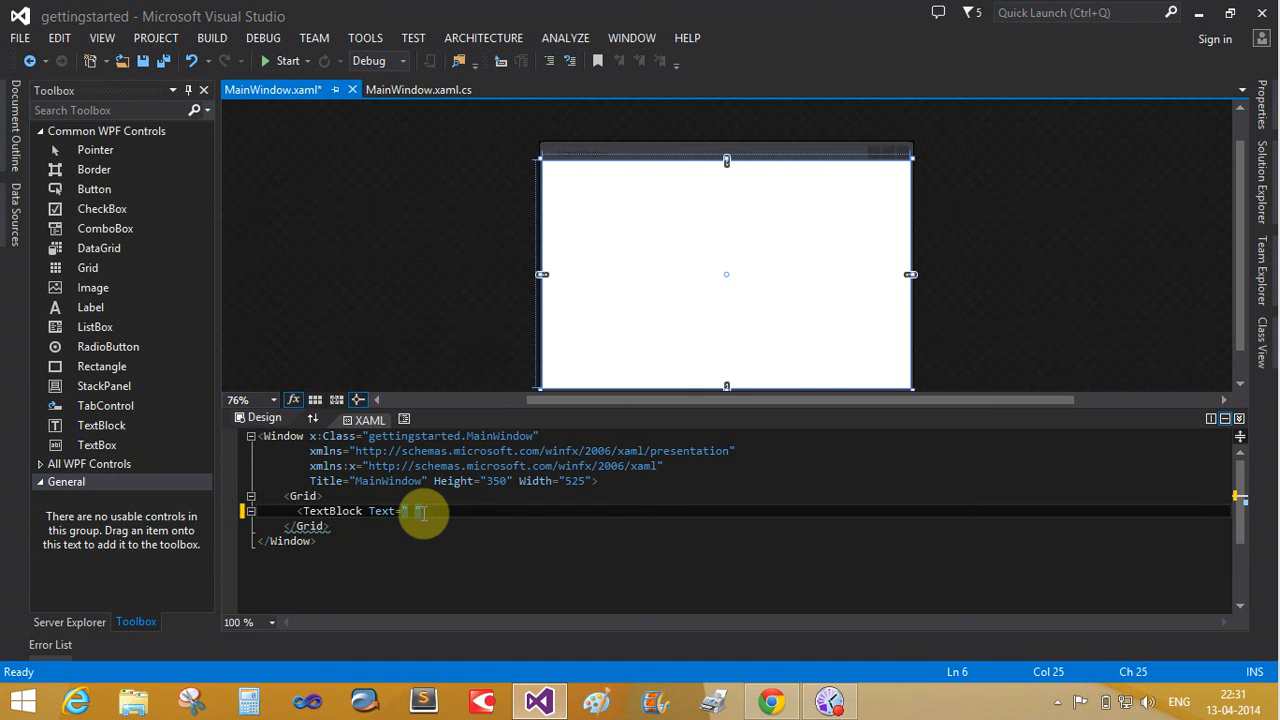
text(Helloo)
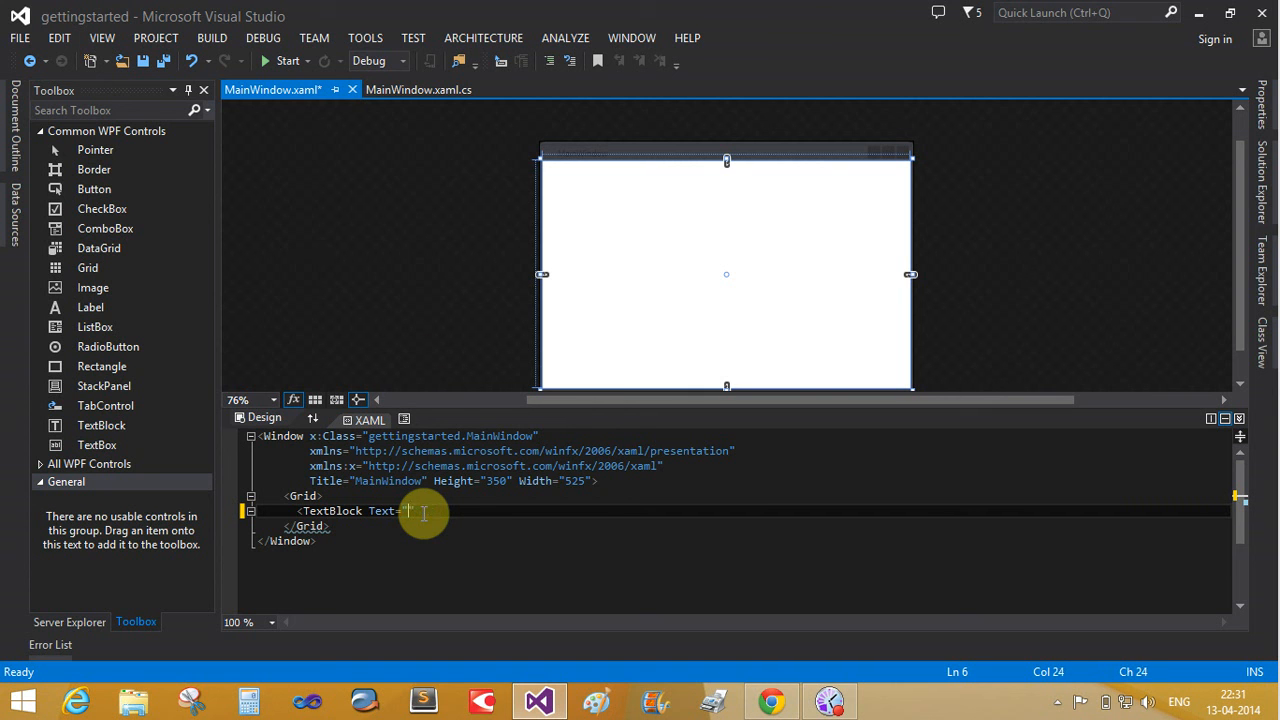
text(Hello)
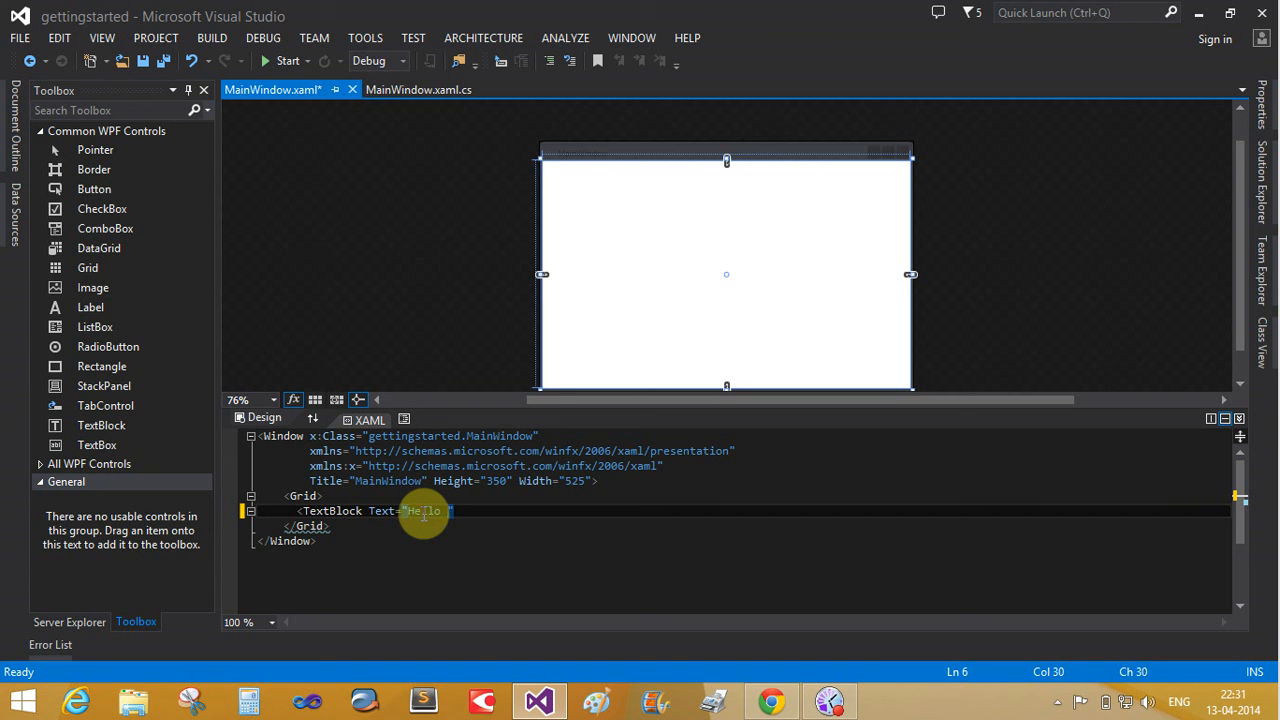
text(World!)
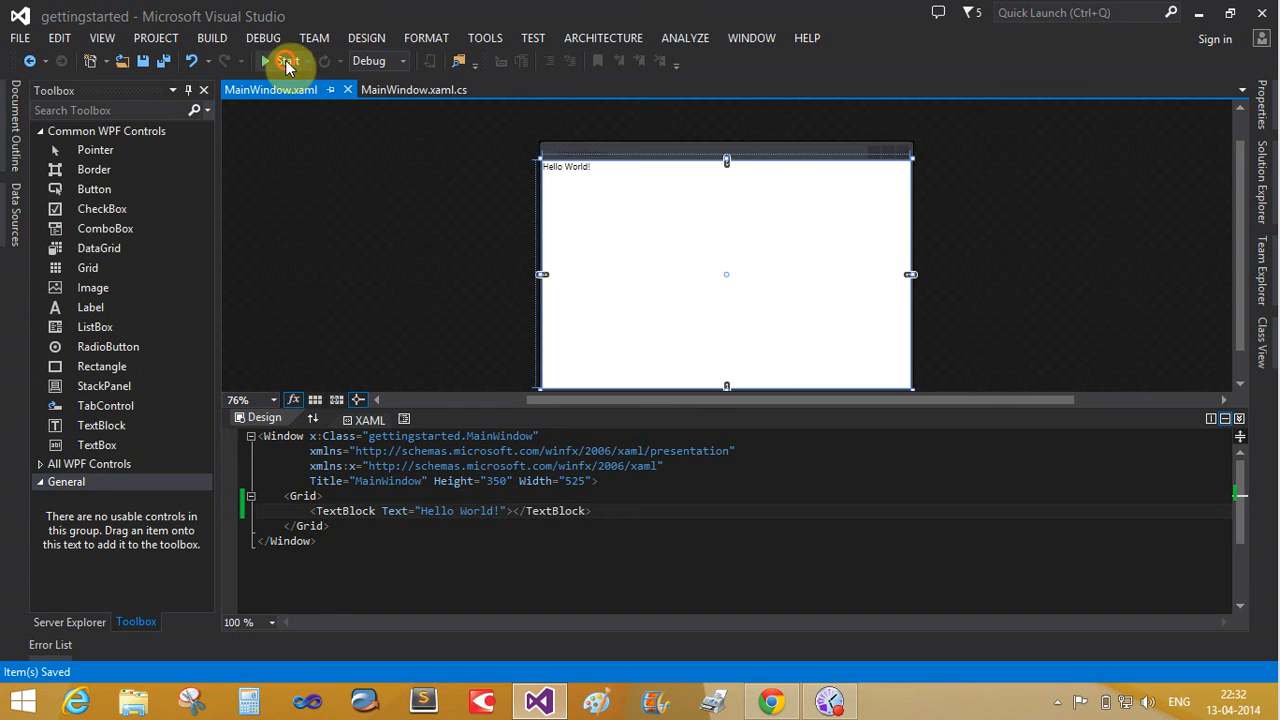
- Run the gettingstarted app and drag its MainWindow showing 'Hello World!' around
click(288, 62)
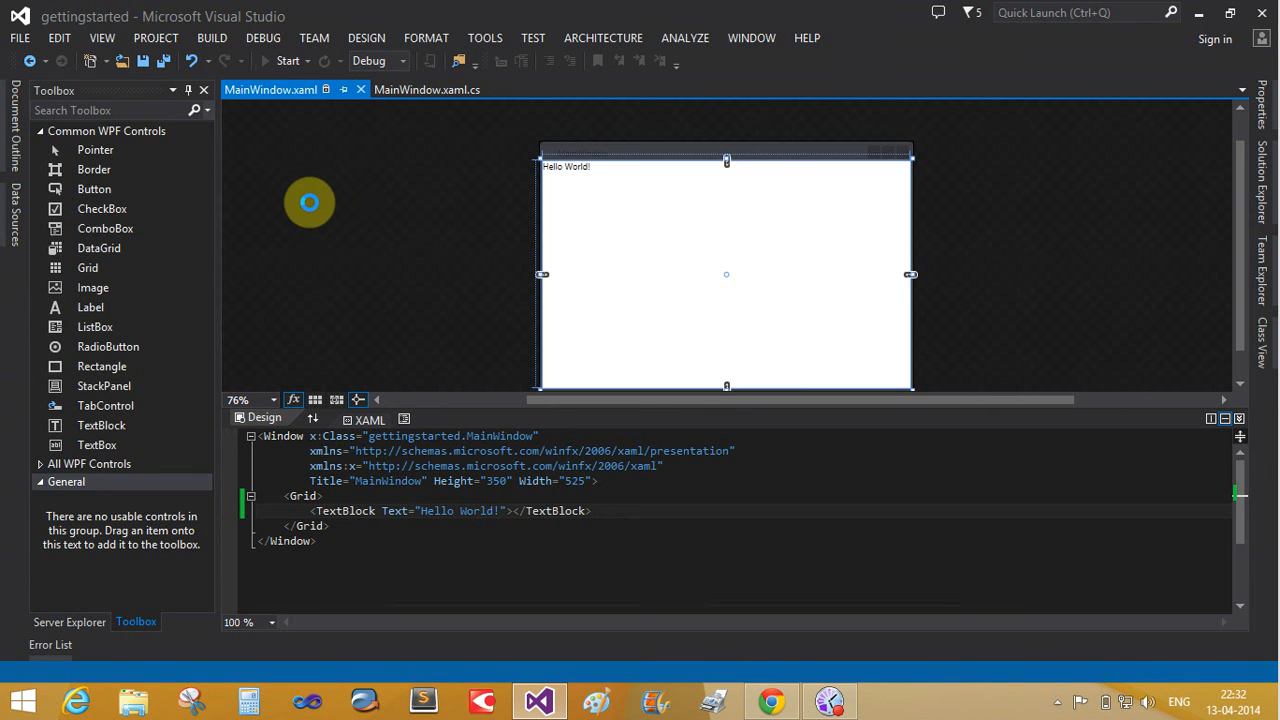
click(292, 56)
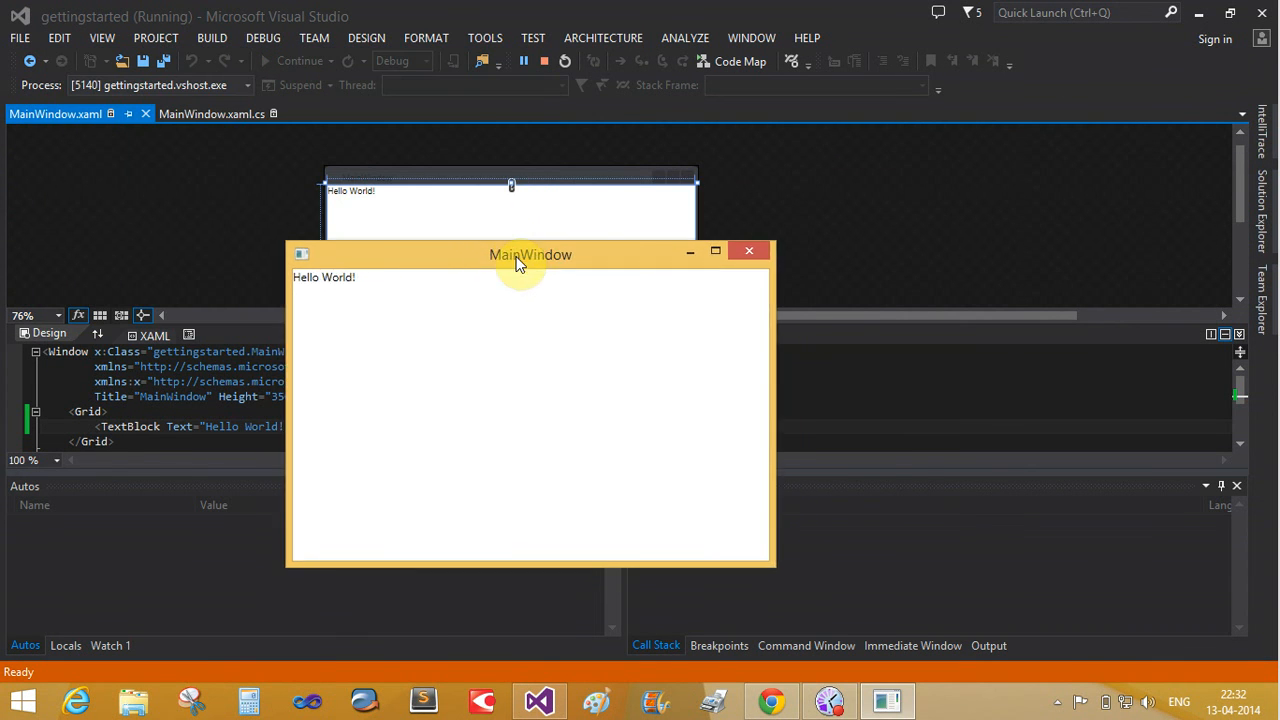
drag(530, 254, 534, 260)
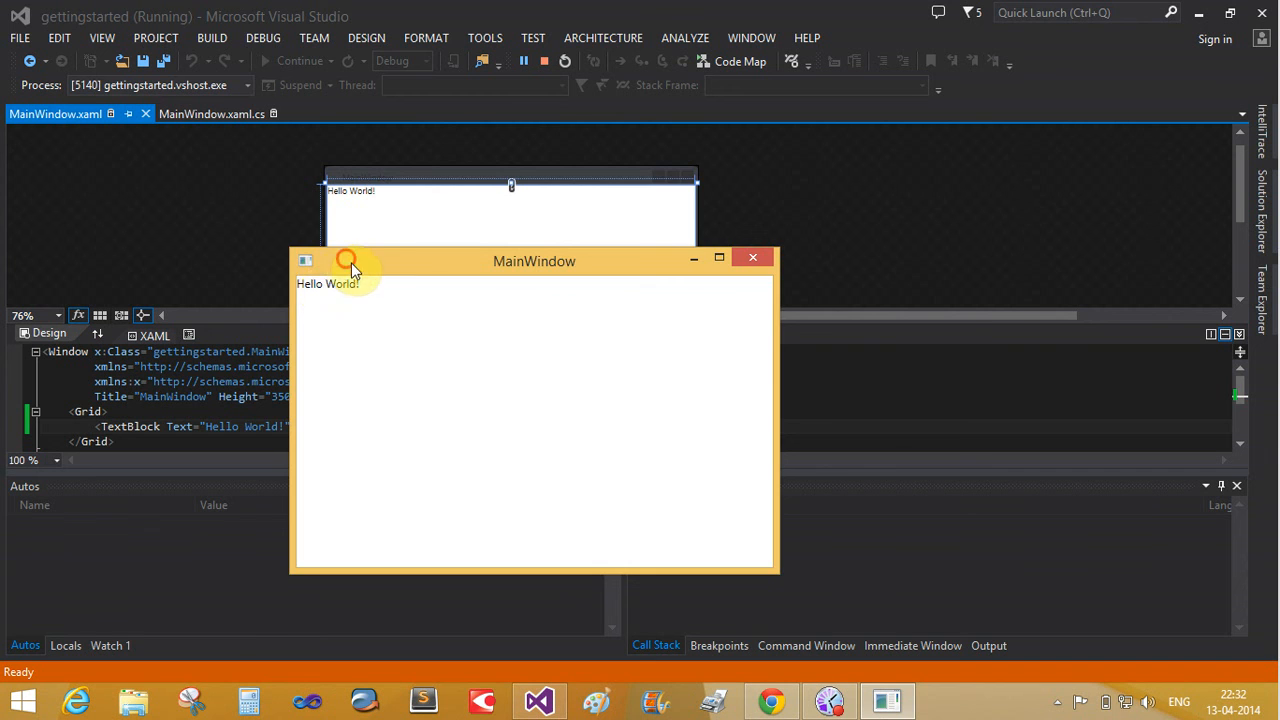
drag(534, 260, 548, 226)
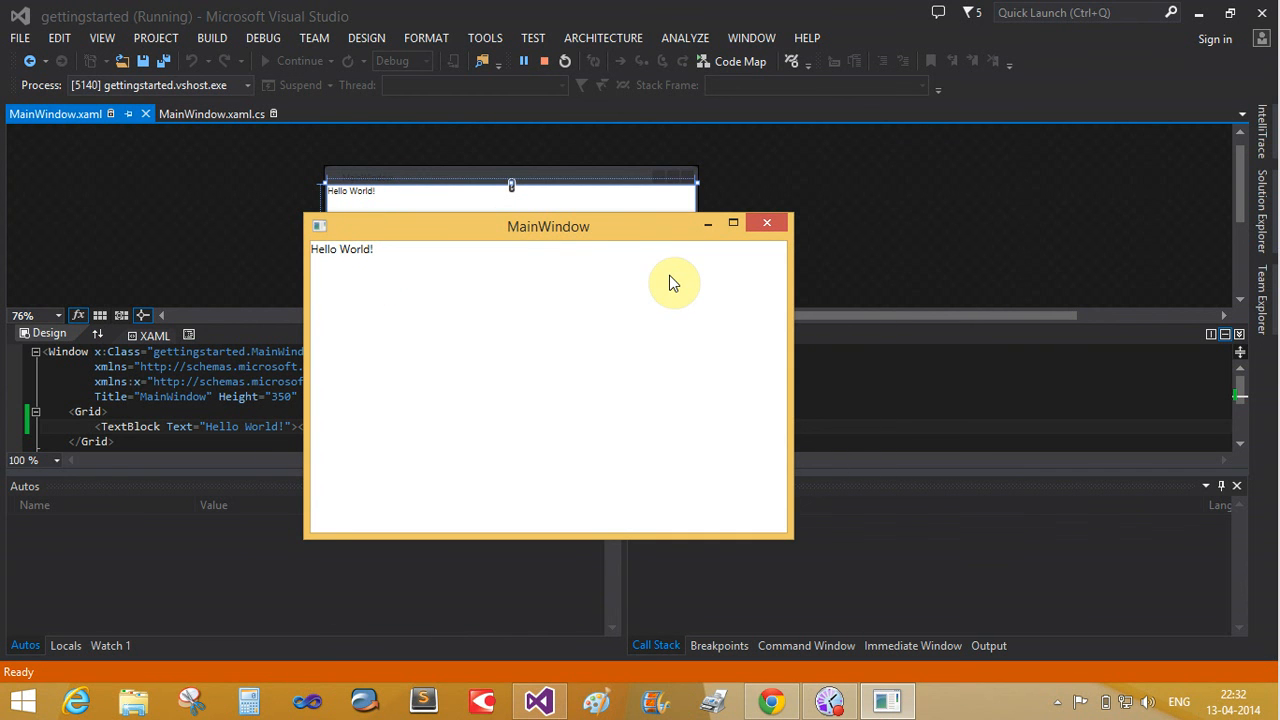
mouse_move(728, 268)
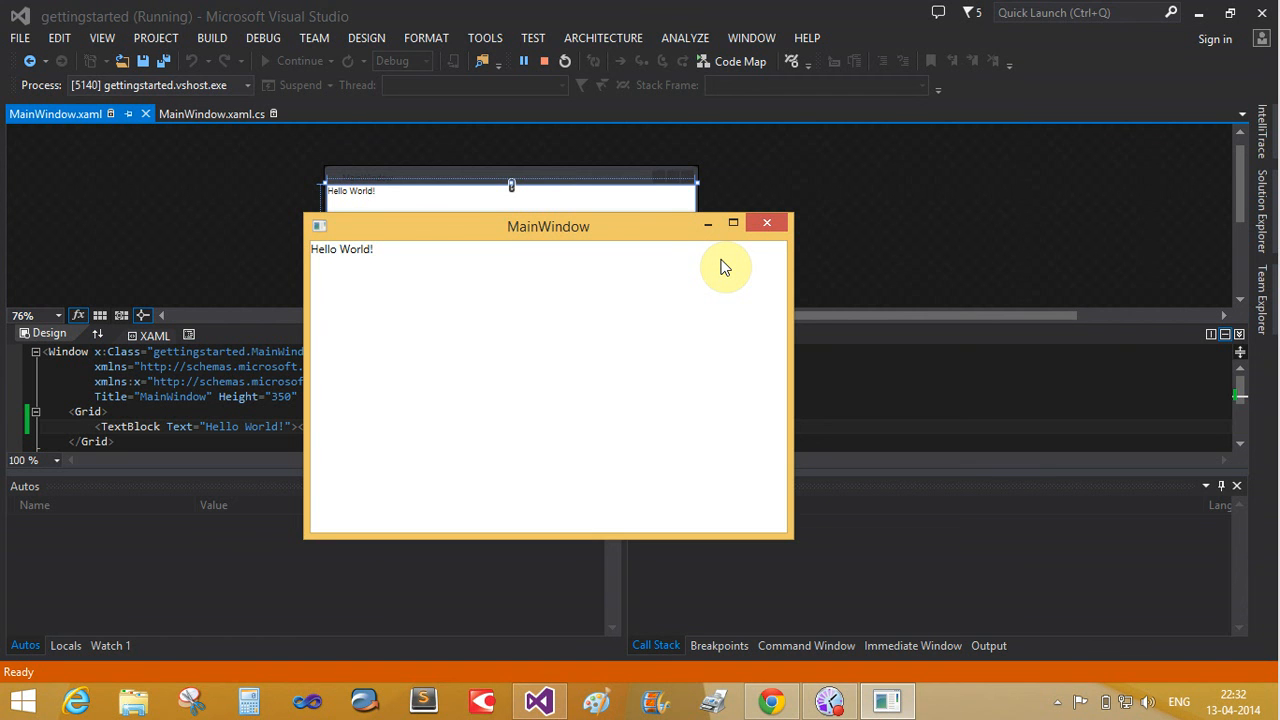
mouse_move(768, 222)
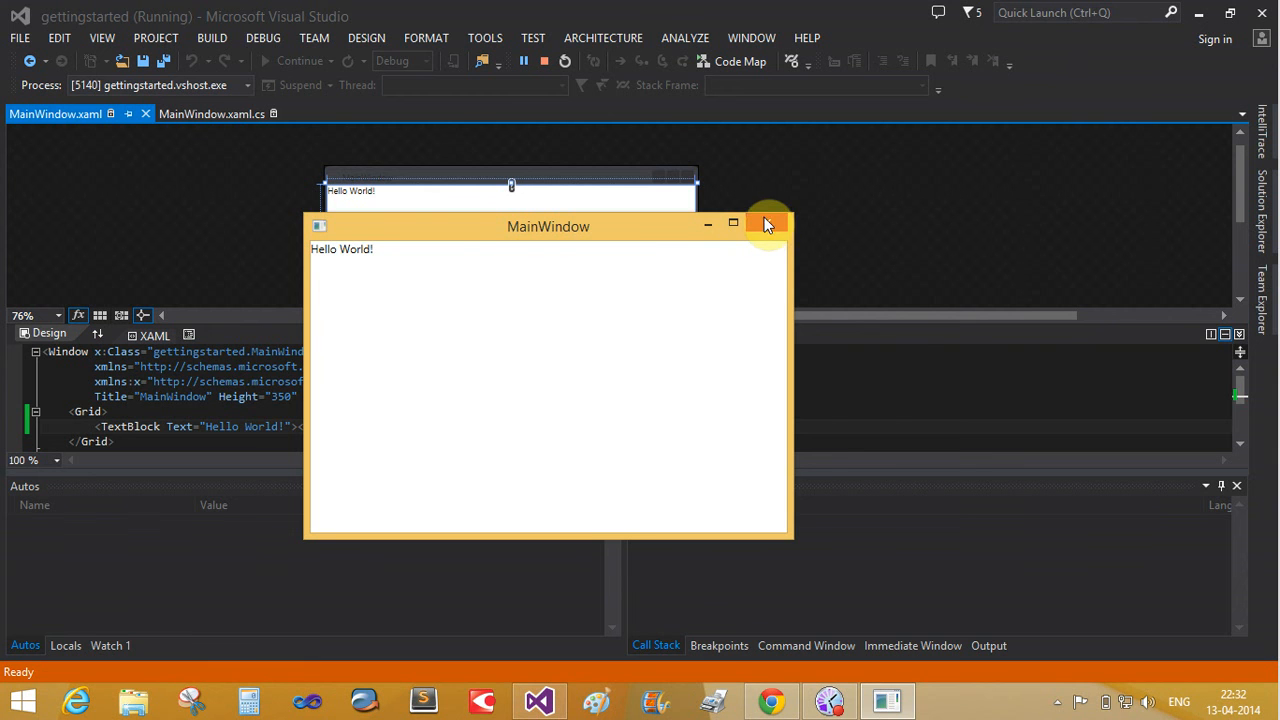